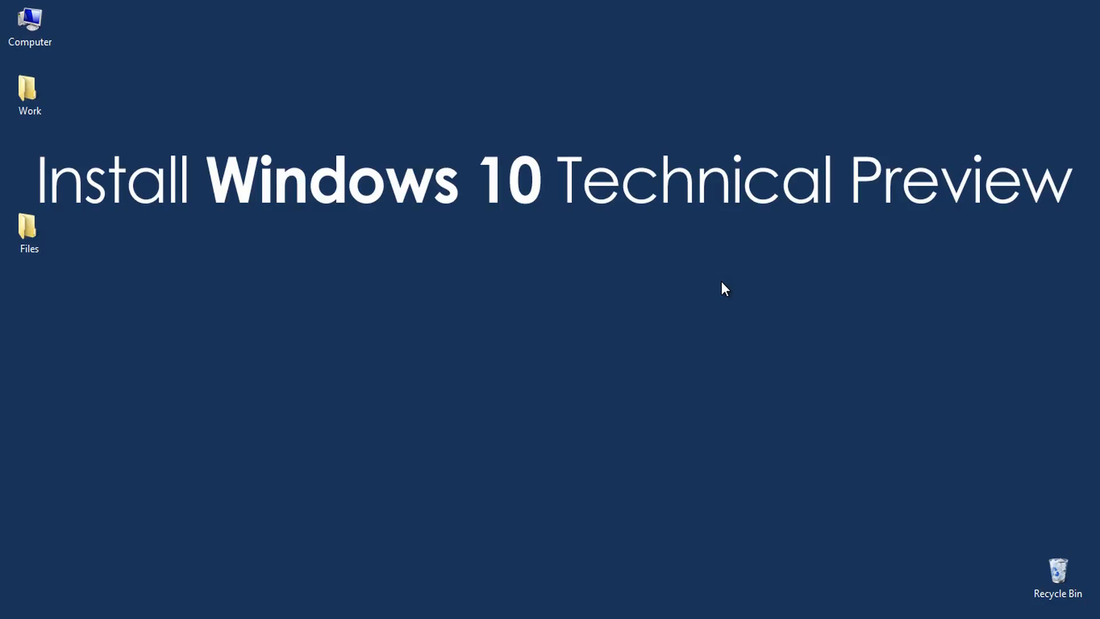
mouse_move(723, 277)
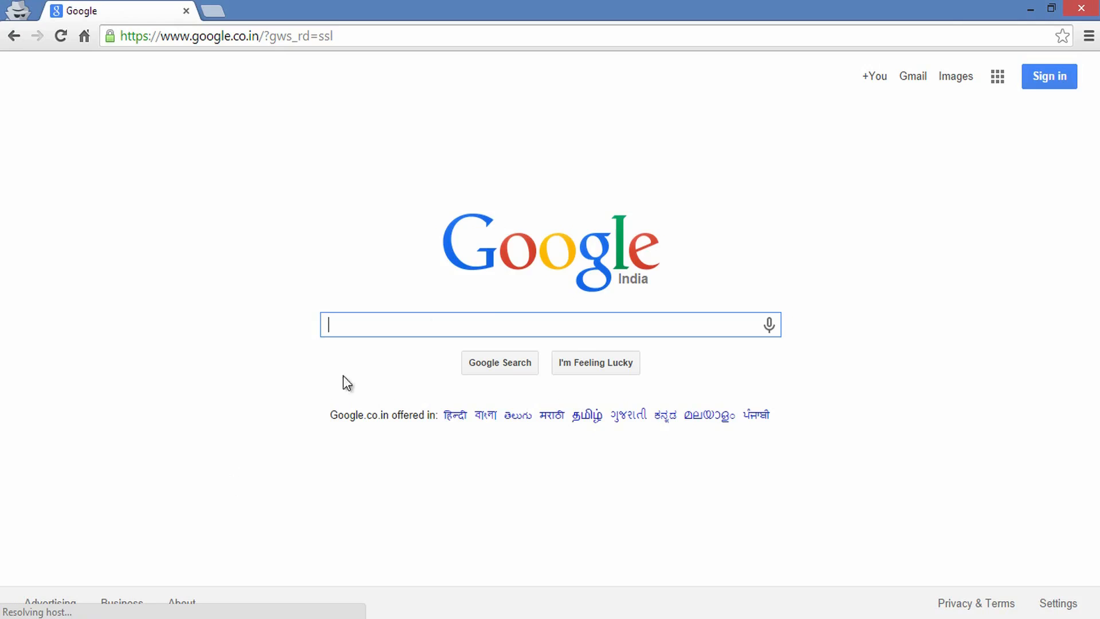
type("download")
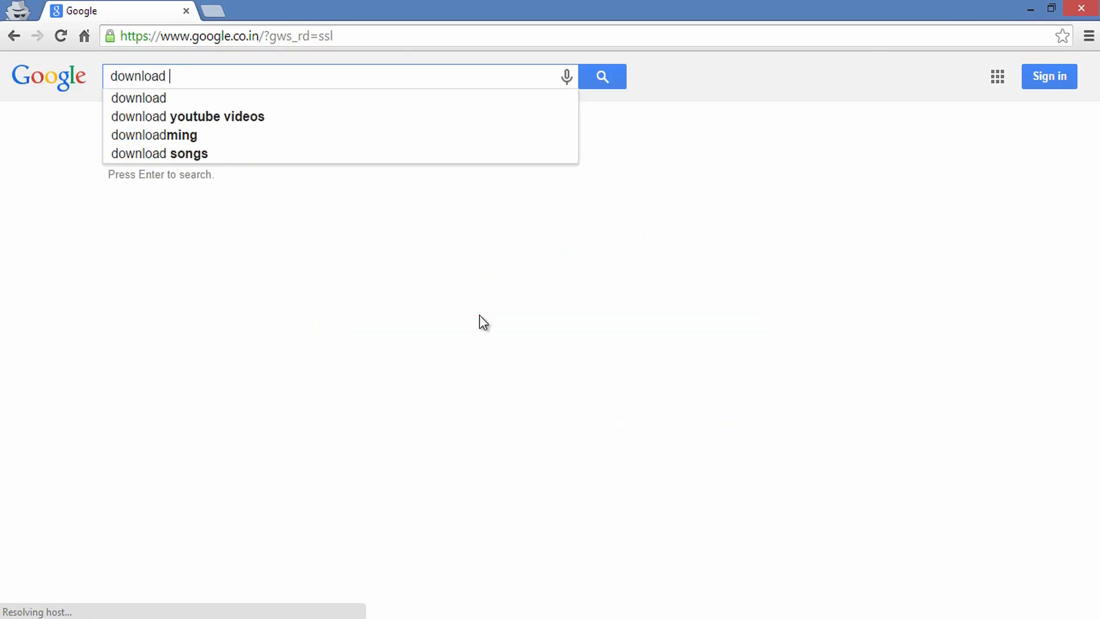
type("windows")
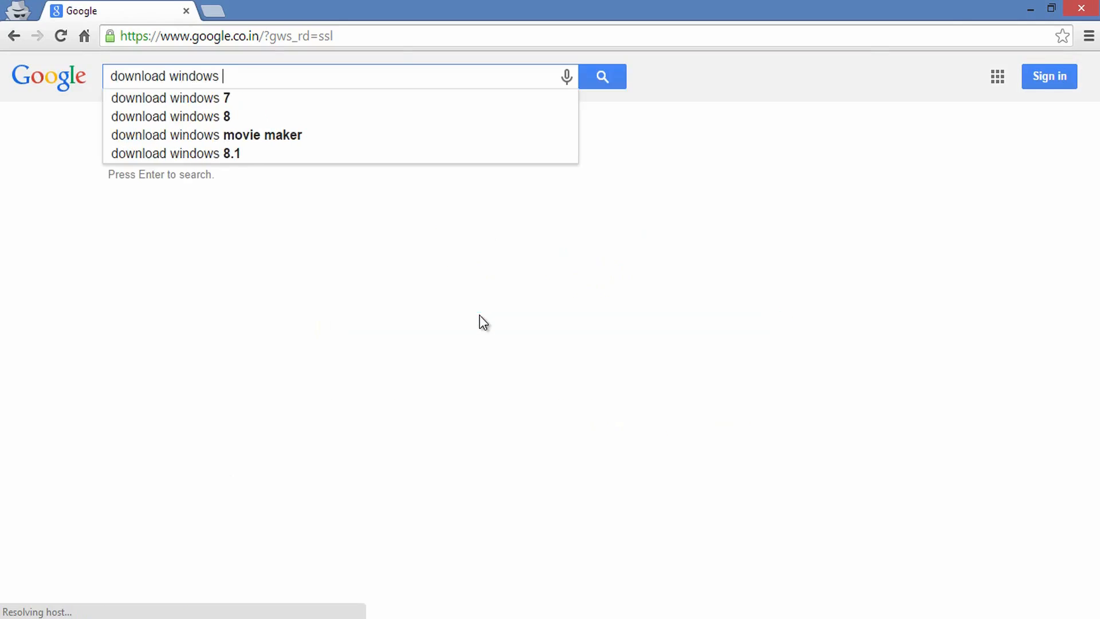
type("10 technical")
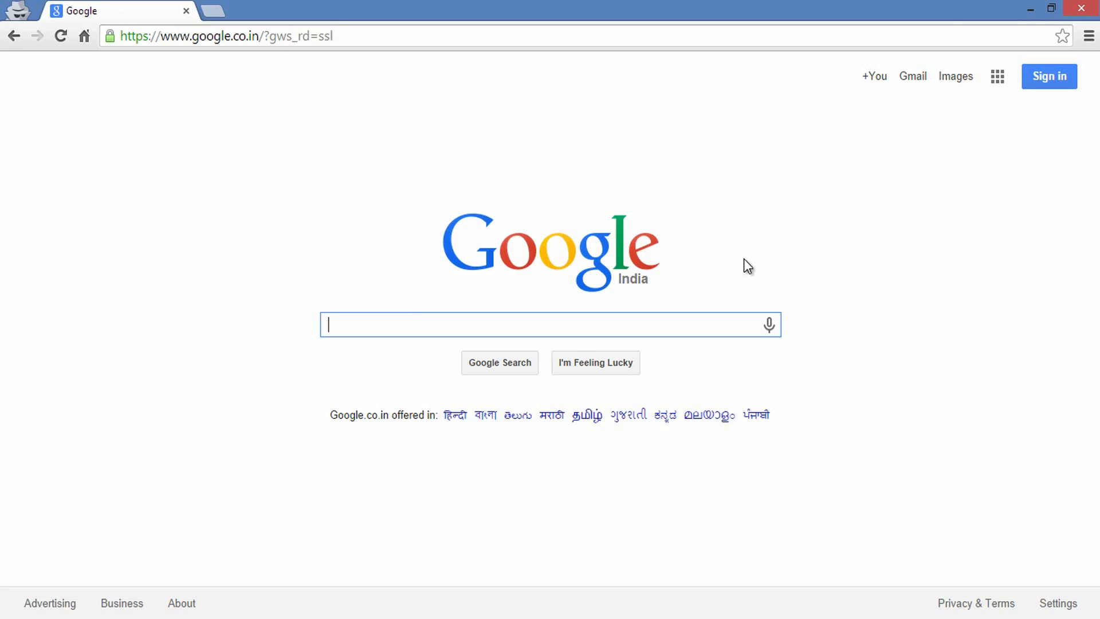
Search Google for 'download virtualbox' and follow a result to the downloads.
type("download vir")
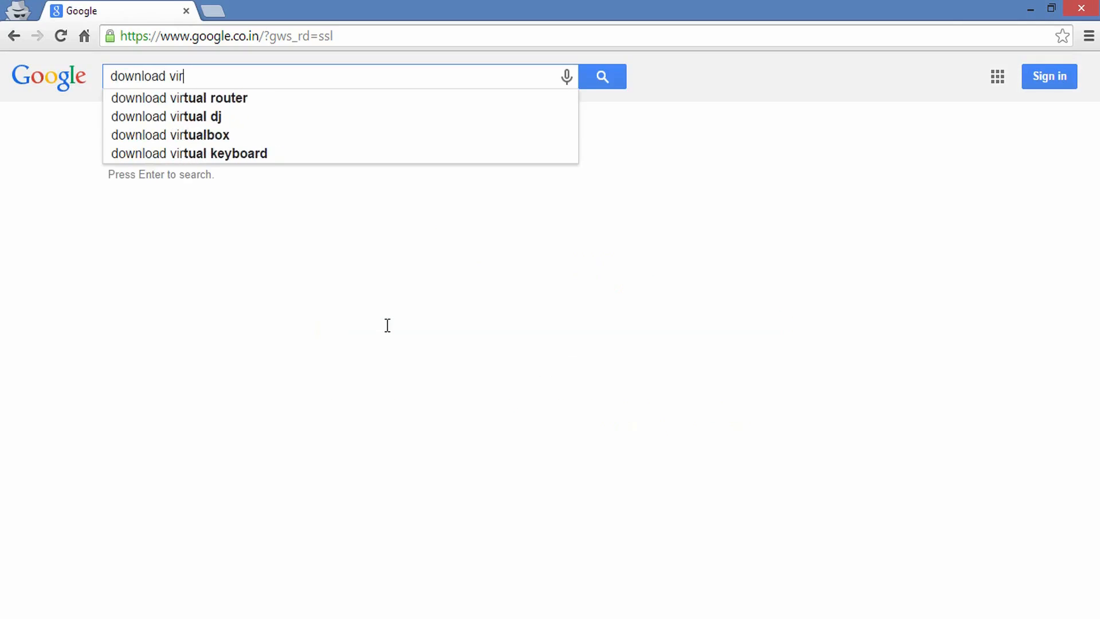
left_click(169, 135)
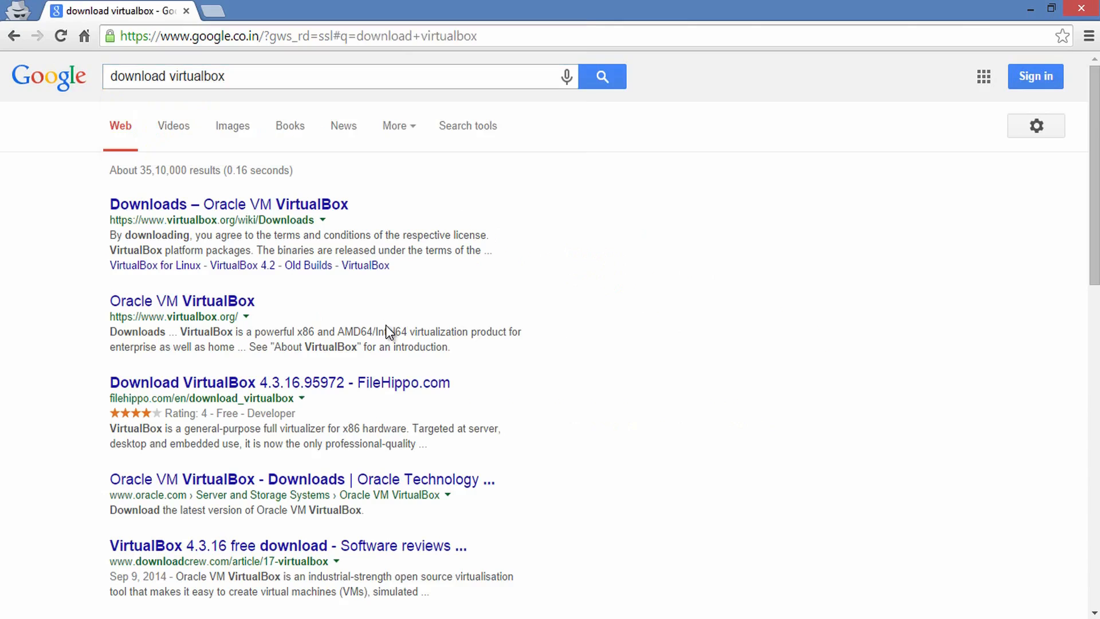
left_click(227, 204)
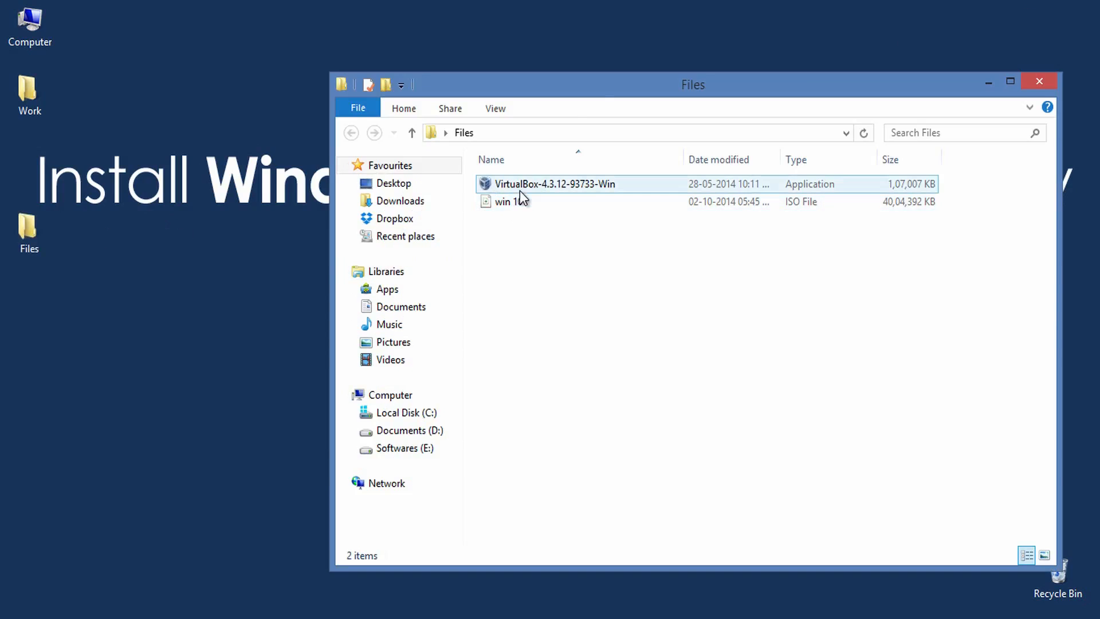
Run the VirtualBox-4.3.12-93733-Win installer and proceed through the setup wizard.
double_click(554, 183)
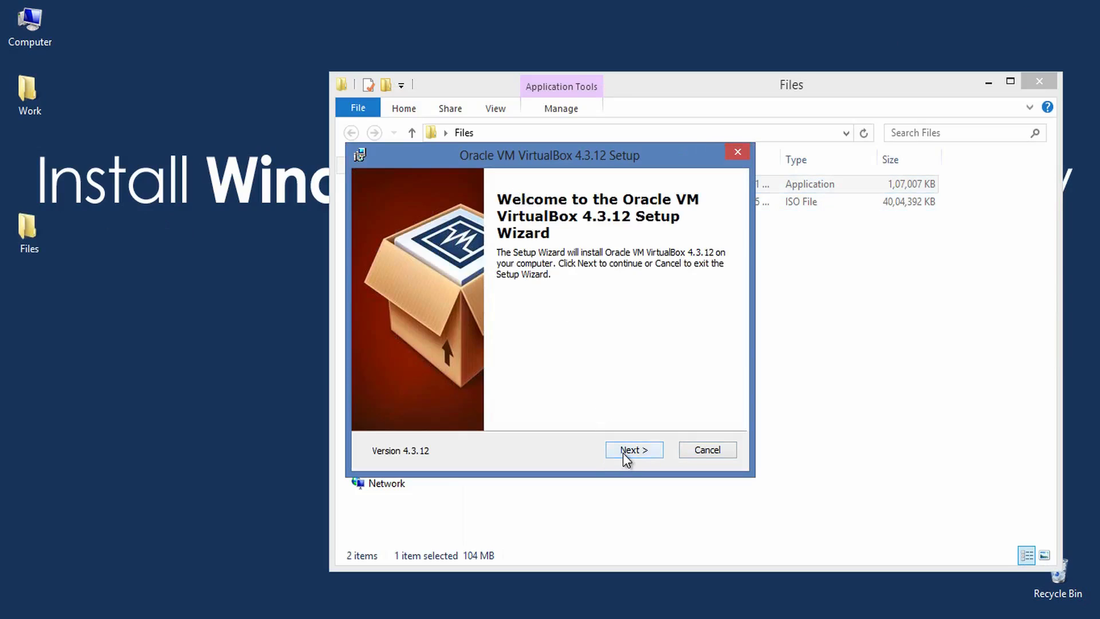
left_click(633, 449)
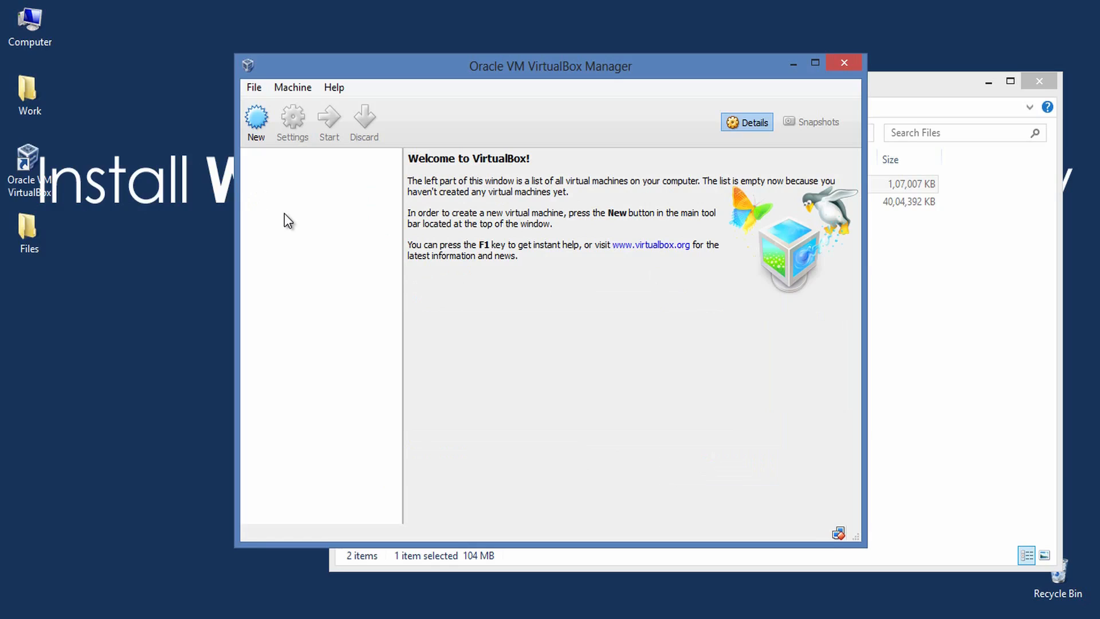
mouse_move(280, 189)
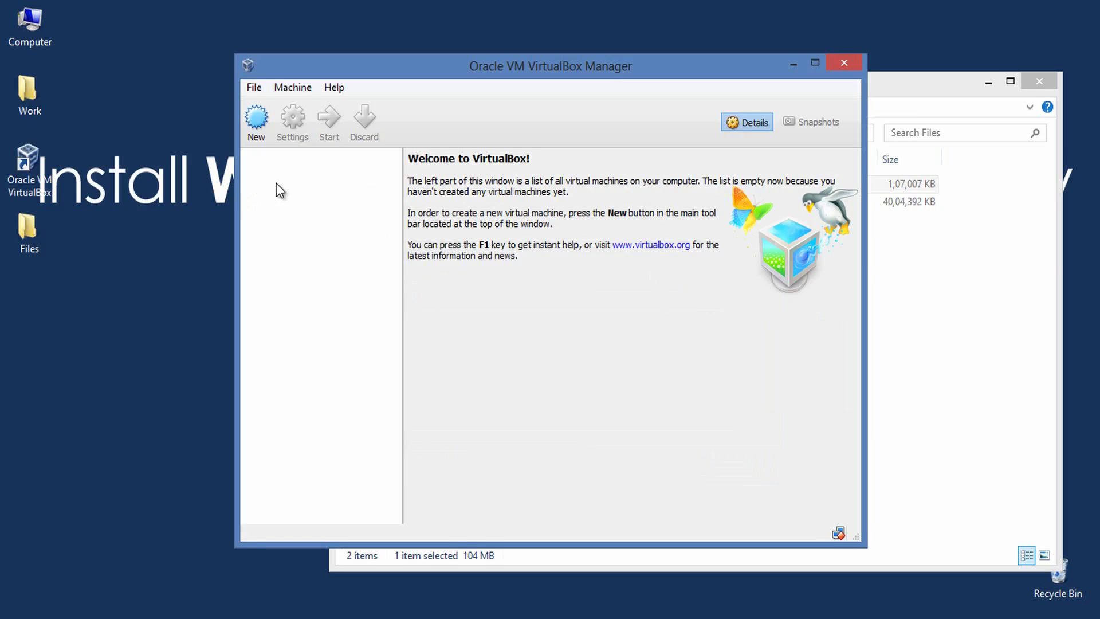
Start a new VM named Windows10Test with version Other Windows (64-bit).
left_click(256, 119)
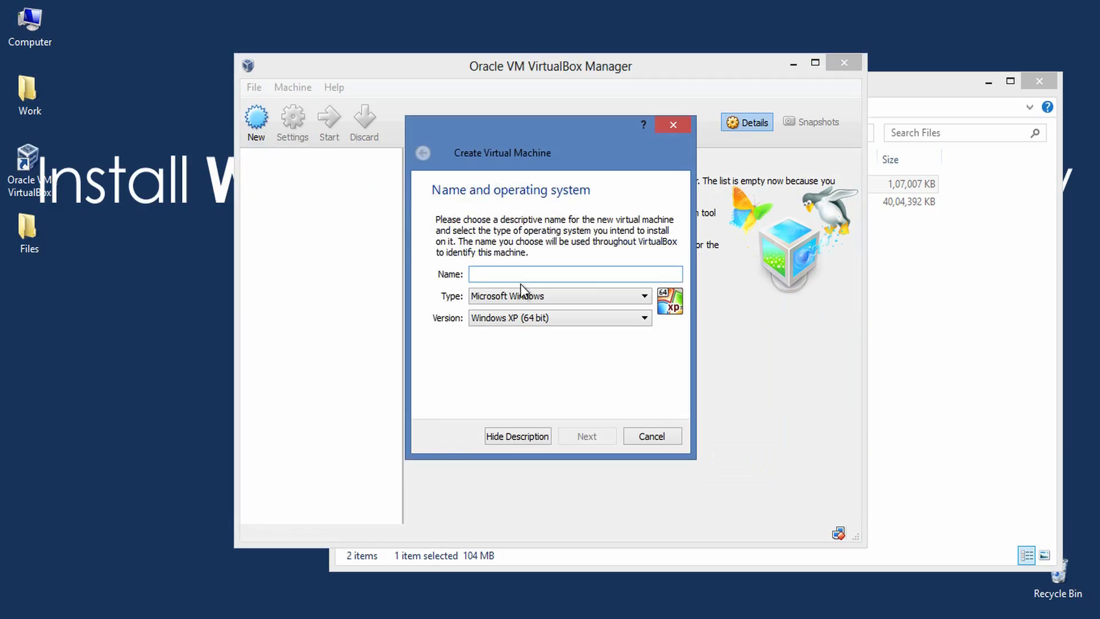
type("Windows10")
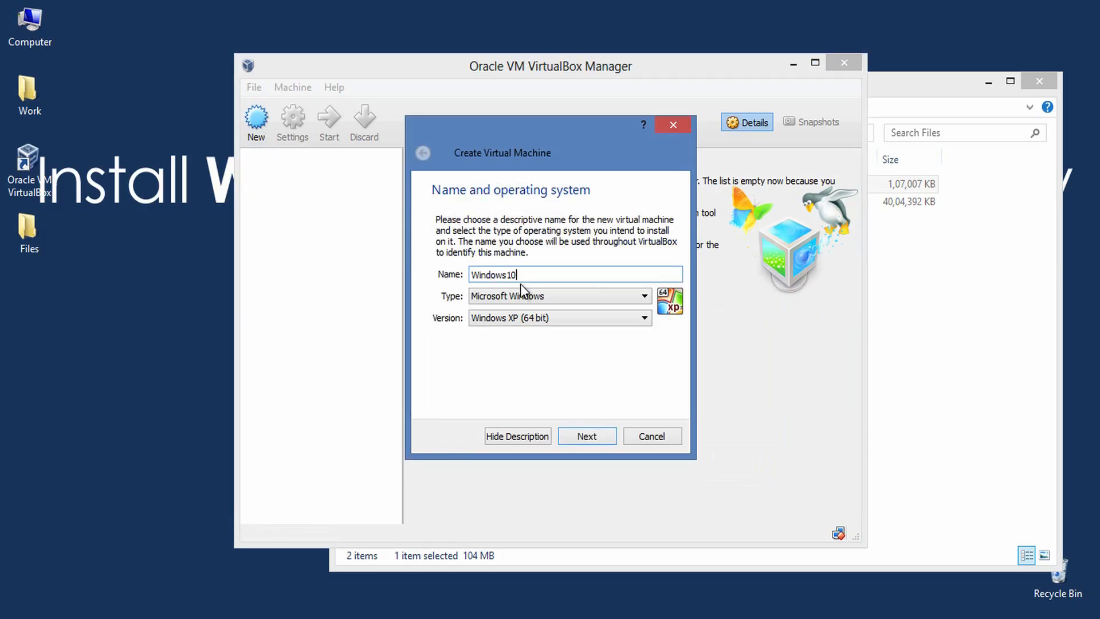
left_click(639, 295)
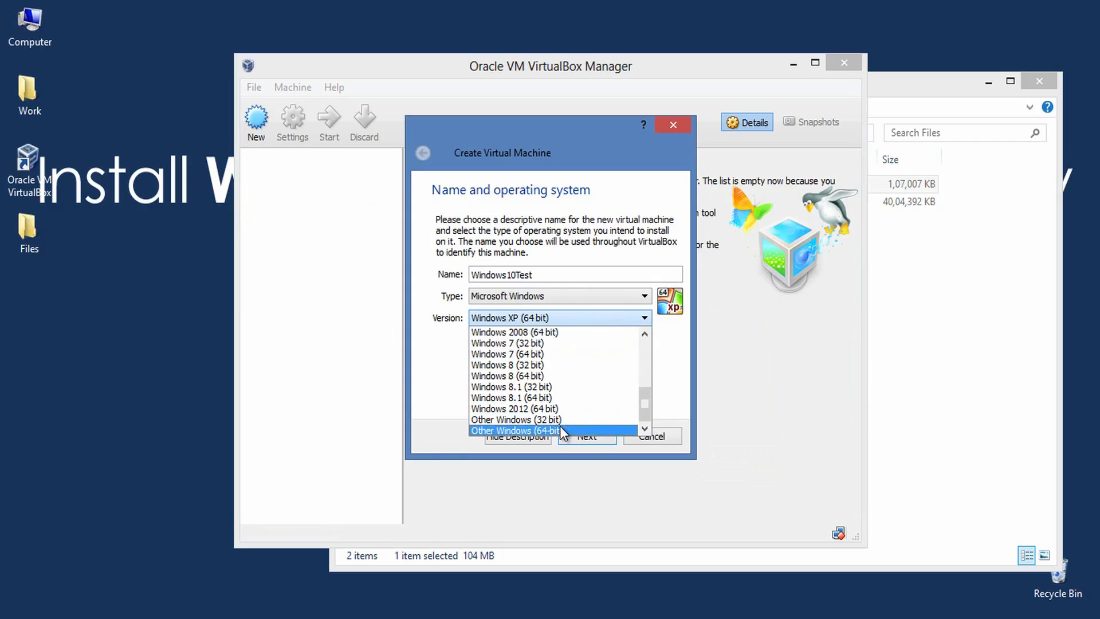
left_click(586, 435)
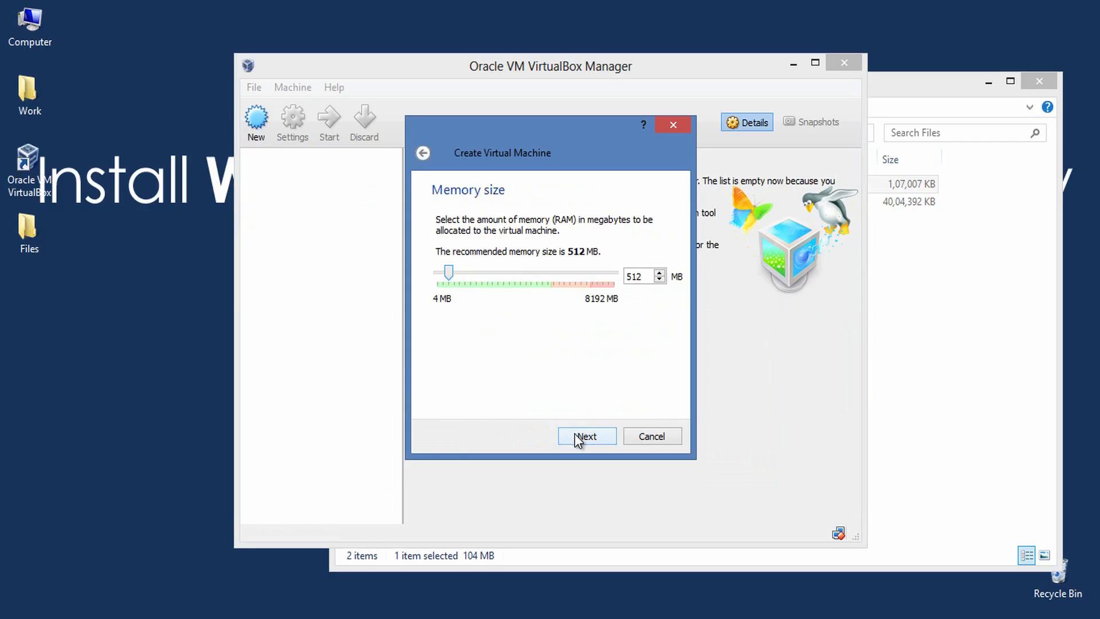
Give it 1024 MB memory and a new dynamically allocated 20 GB virtual disk.
left_click_drag(449, 273, 459, 273)
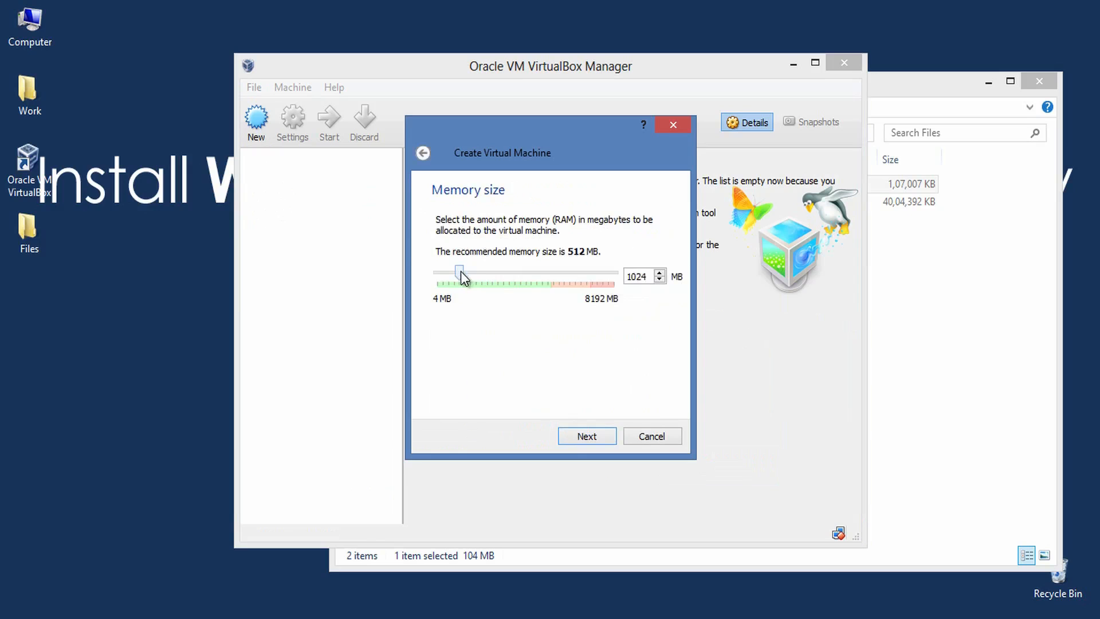
left_click(587, 435)
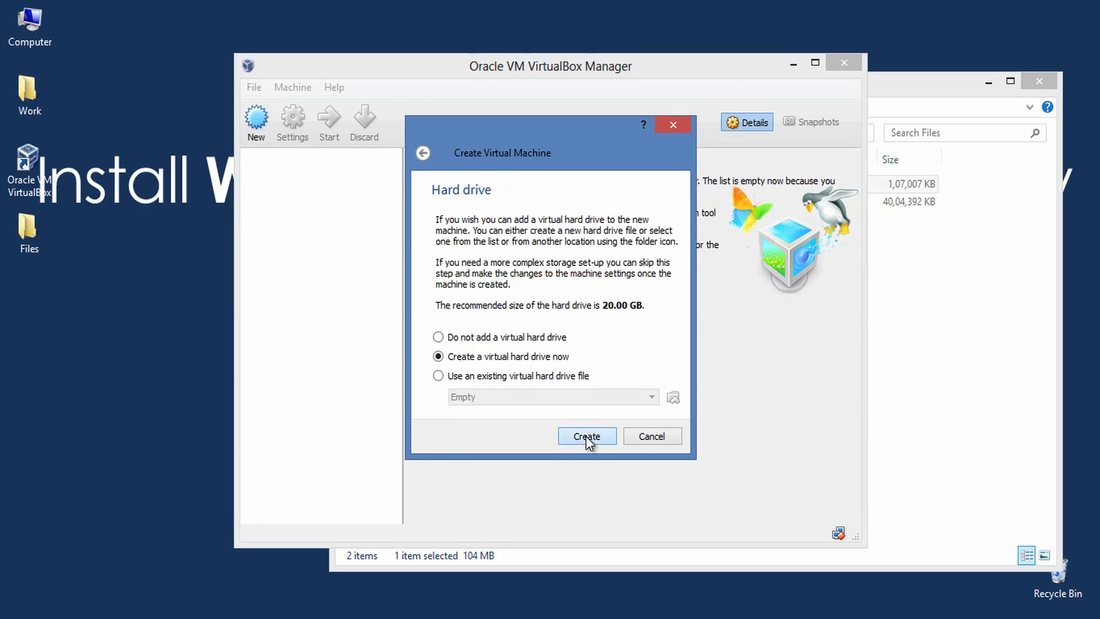
left_click(587, 436)
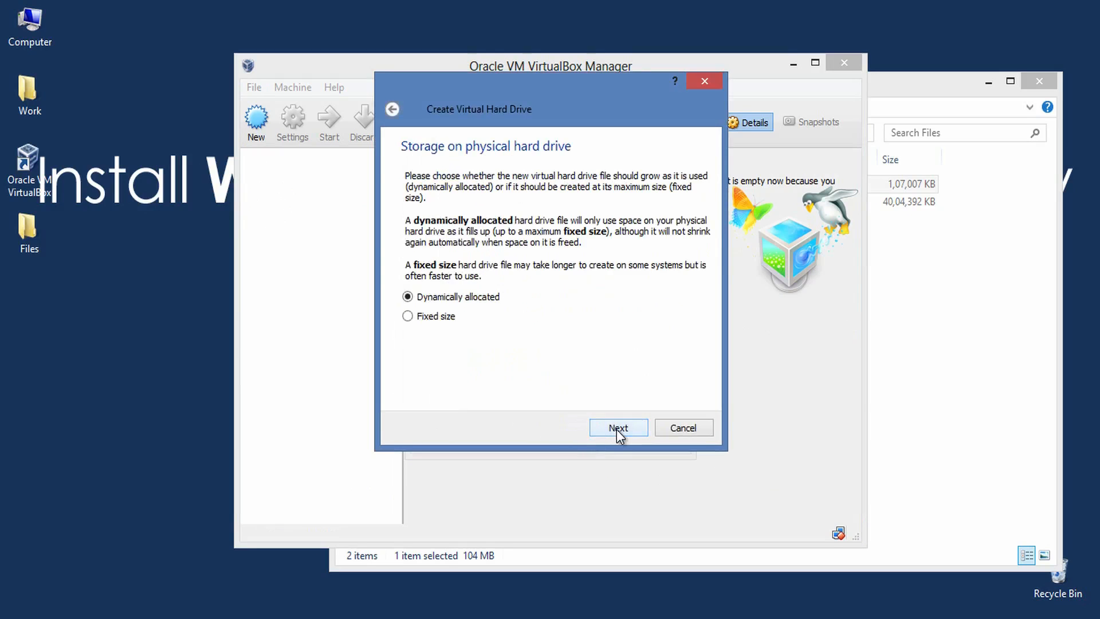
left_click(617, 427)
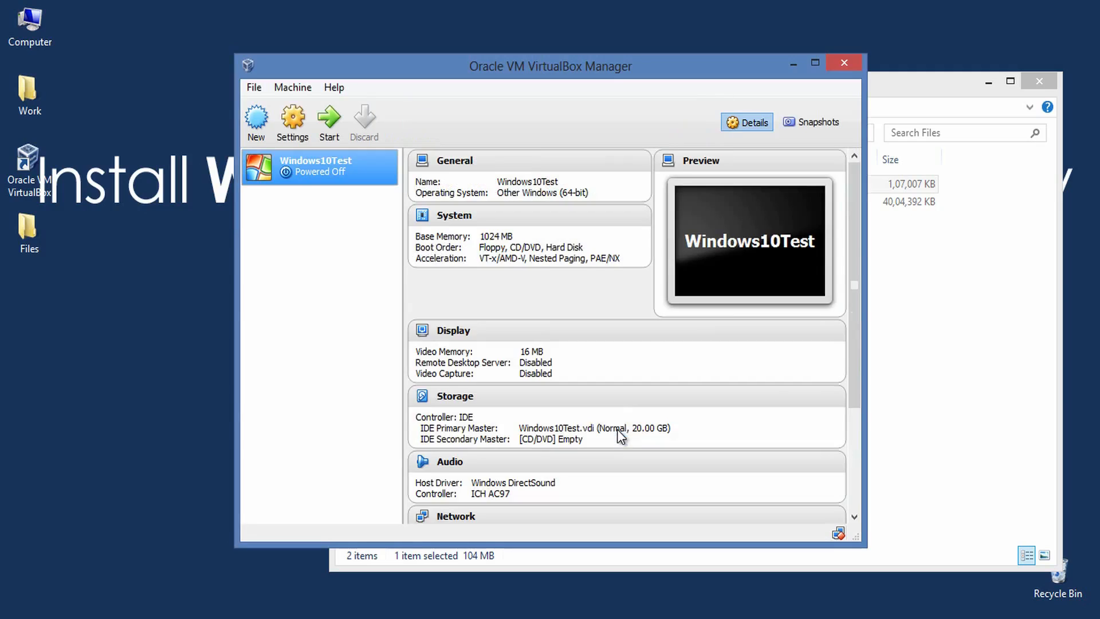
mouse_move(311, 171)
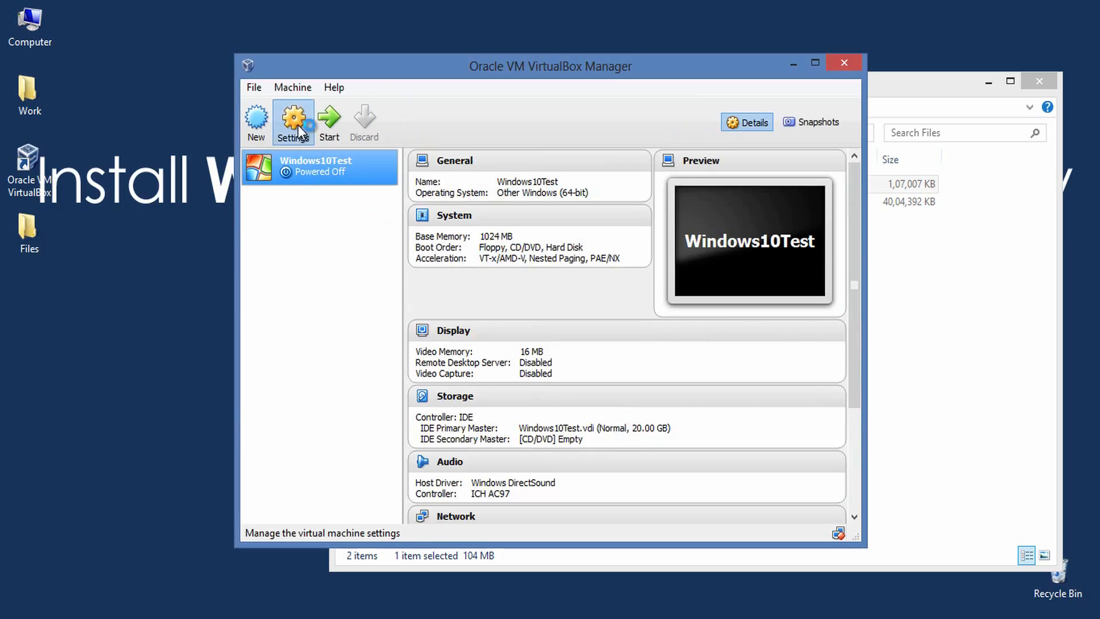
Review the Windows10Test System settings: pointing device and processor pages.
left_click(292, 122)
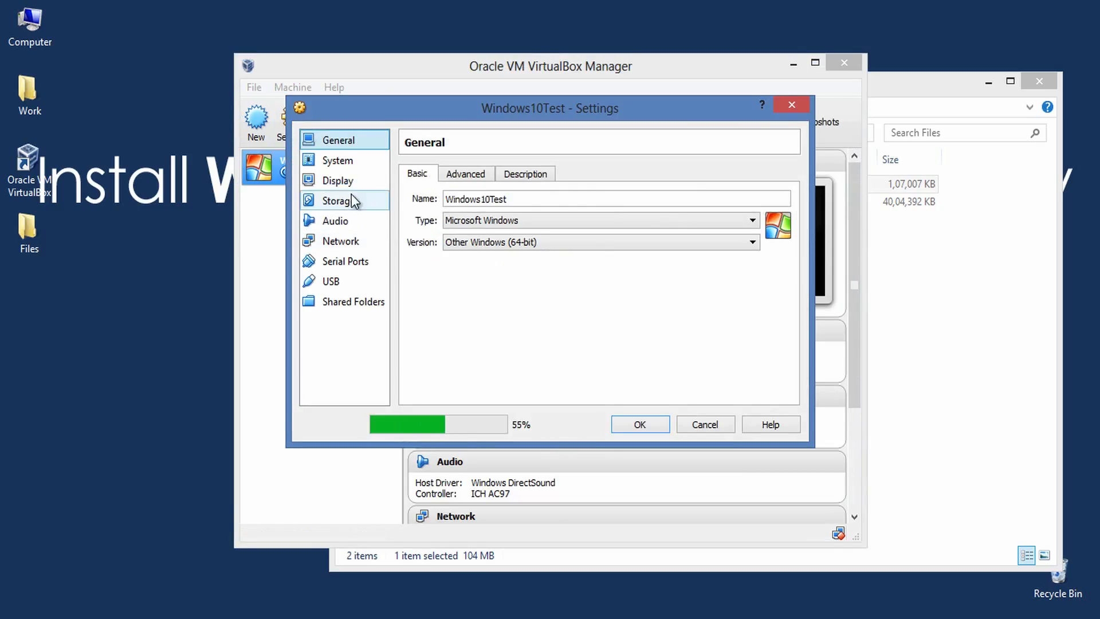
left_click(337, 160)
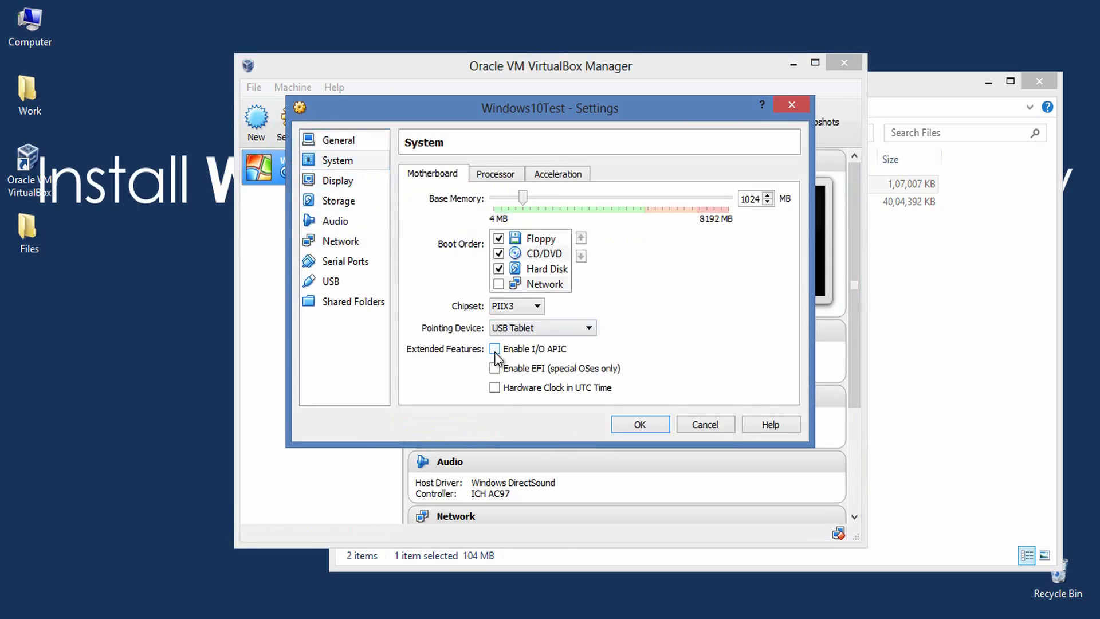
left_click(588, 328)
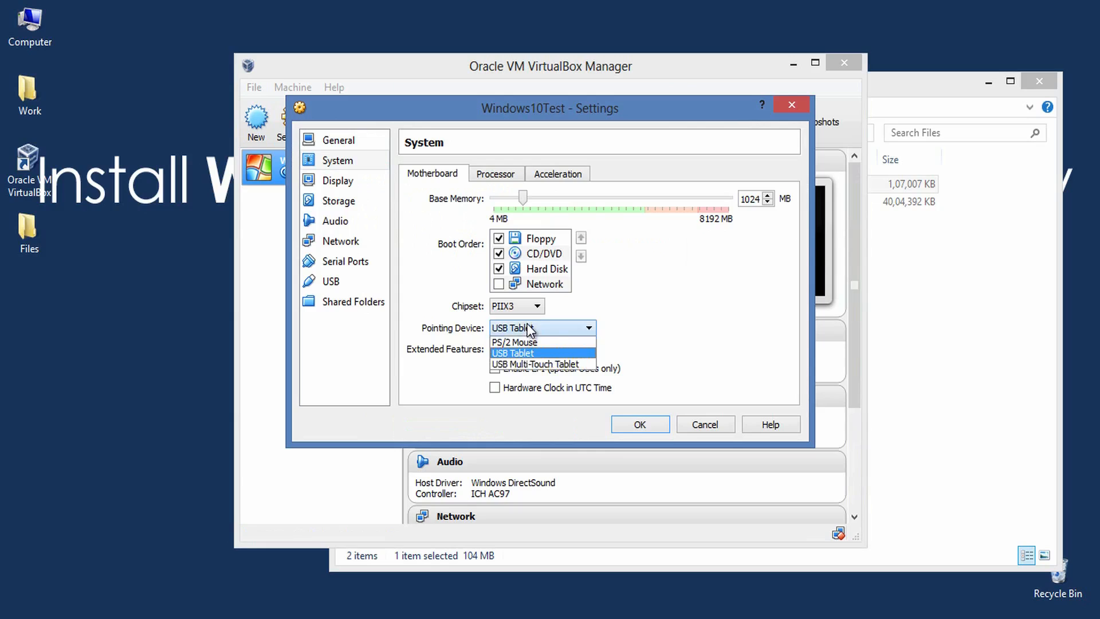
left_click(495, 173)
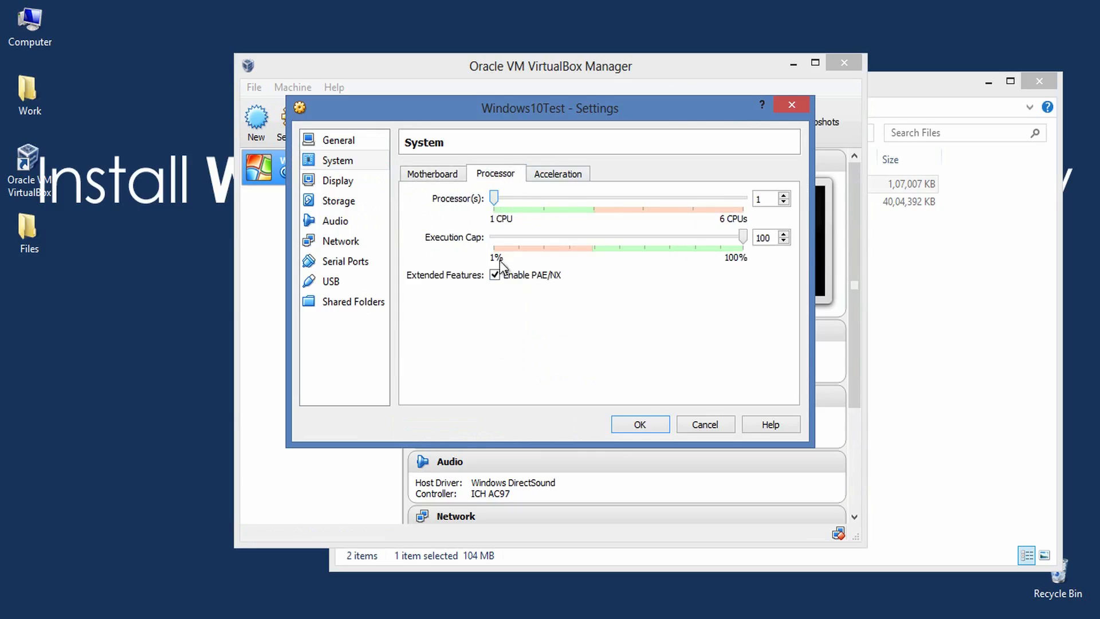
In Storage, attach win 10.iso to the empty CD/DVD drive.
left_click(340, 201)
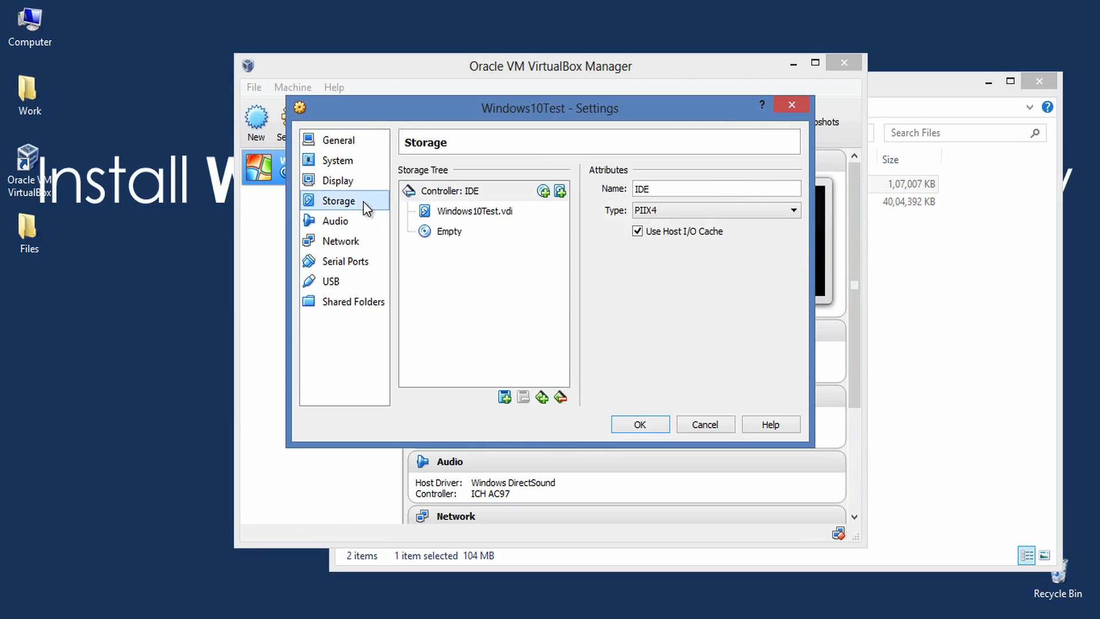
left_click(449, 230)
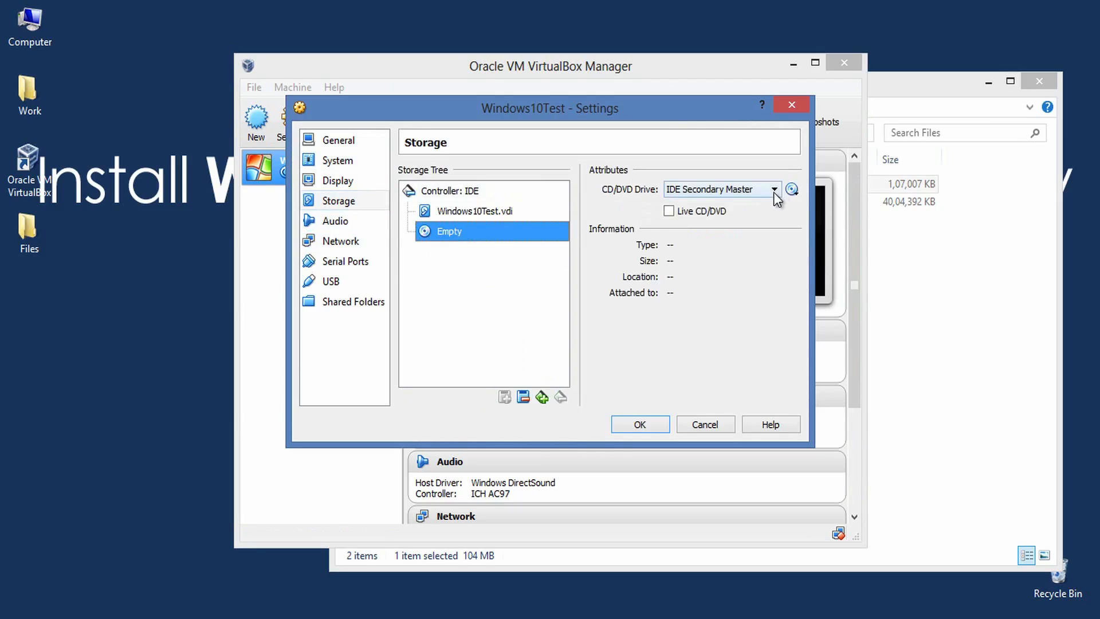
left_click(792, 189)
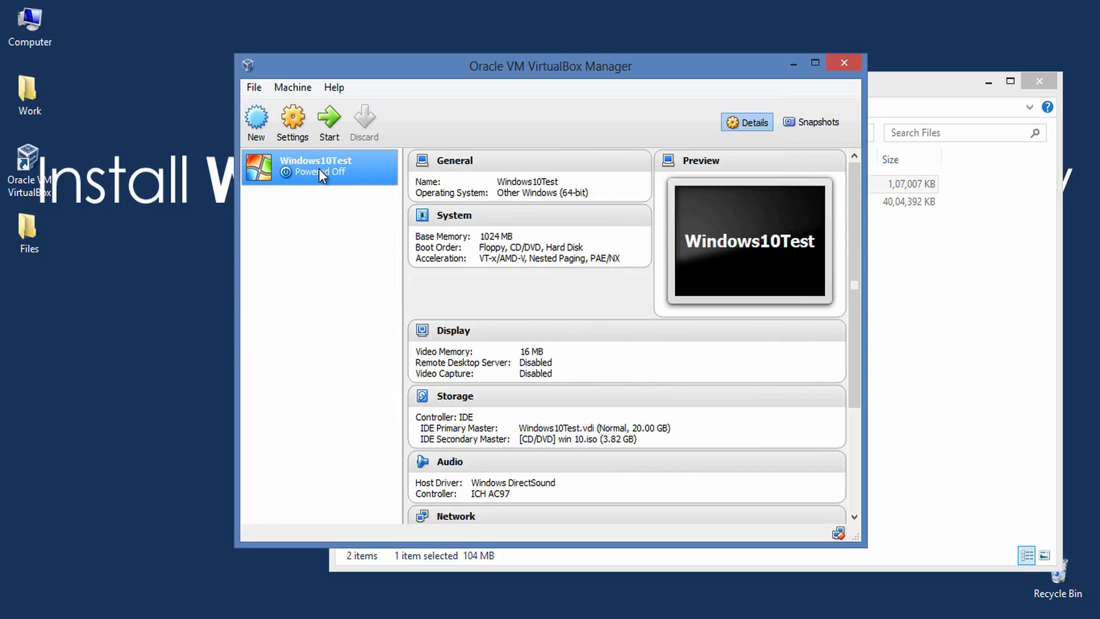
mouse_move(328, 116)
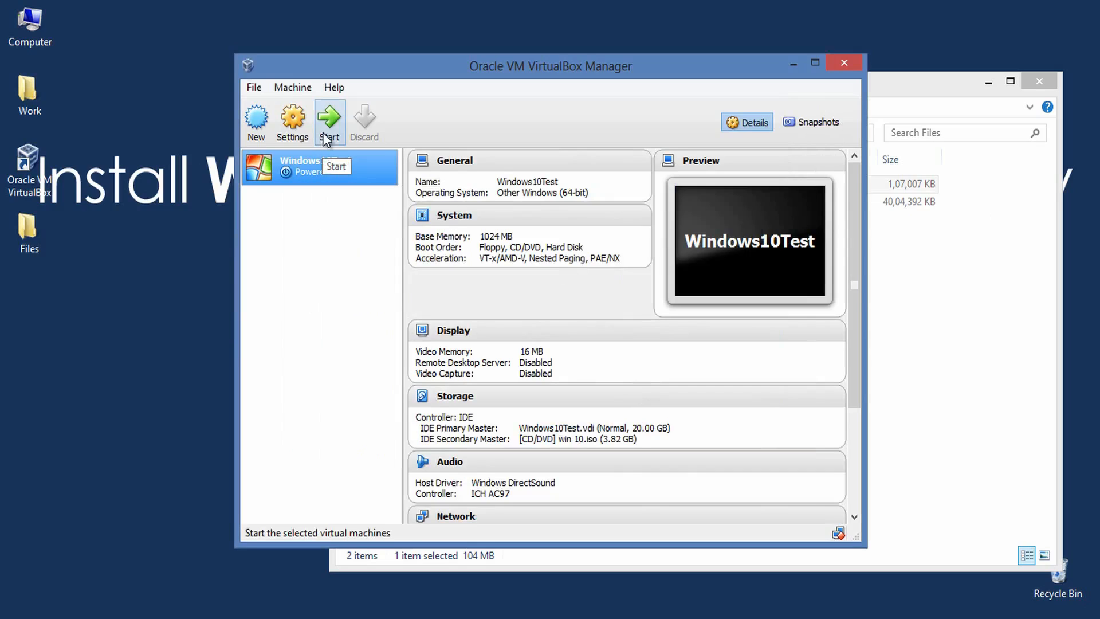
Boot Windows10Test and continue Windows Setup with the default language settings.
left_click(328, 118)
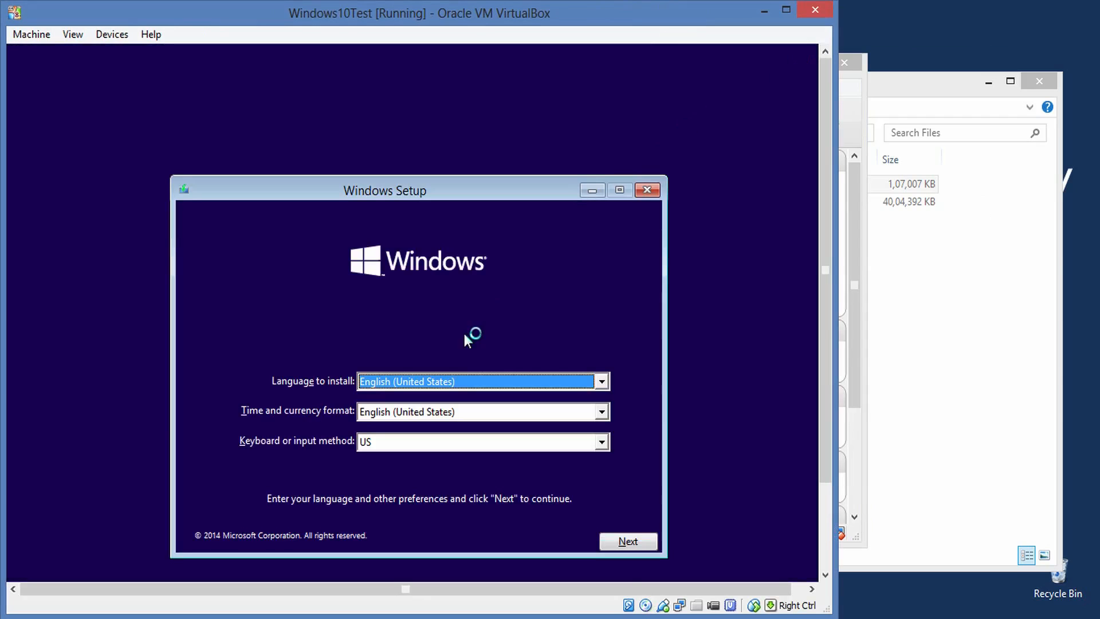
left_click(628, 541)
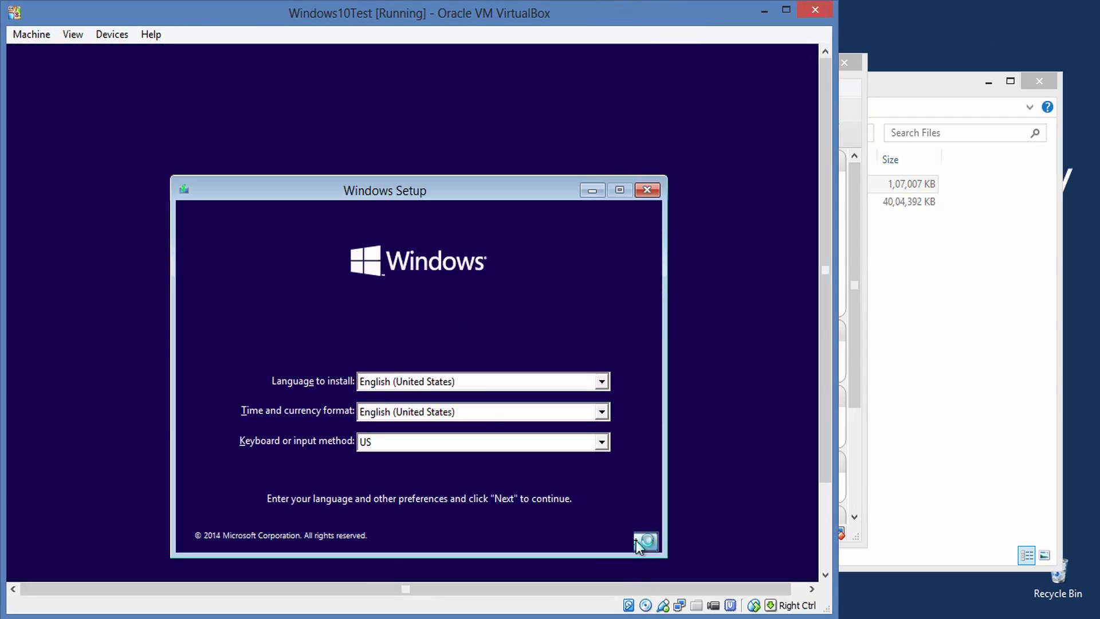
left_click(644, 541)
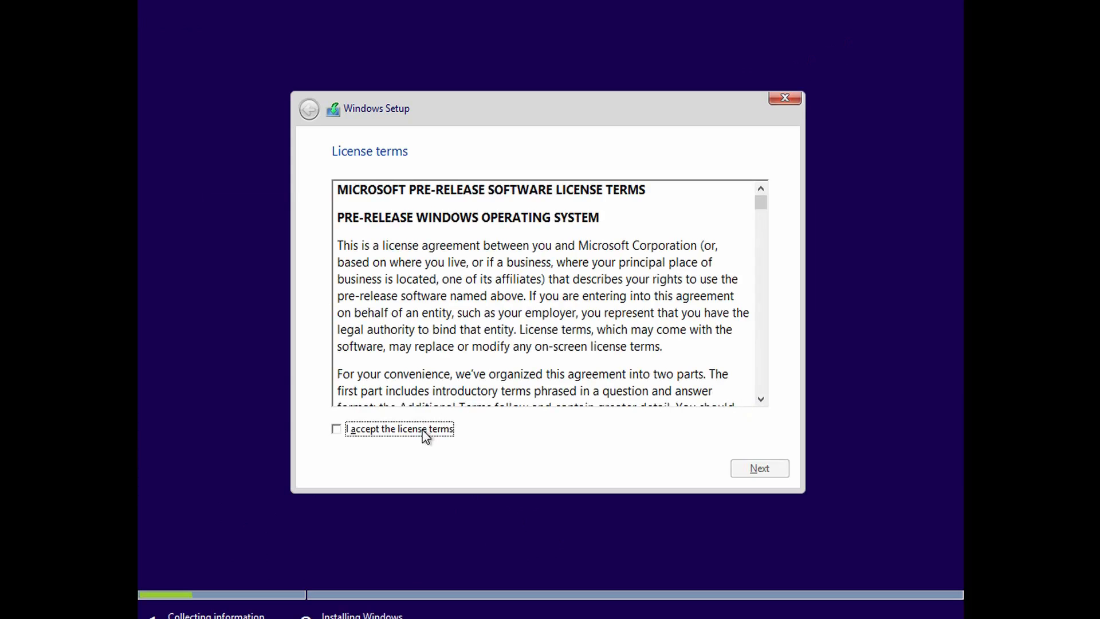
Accept the license, create a new partition on Drive 0 and install Windows on Partition 2.
left_click(759, 467)
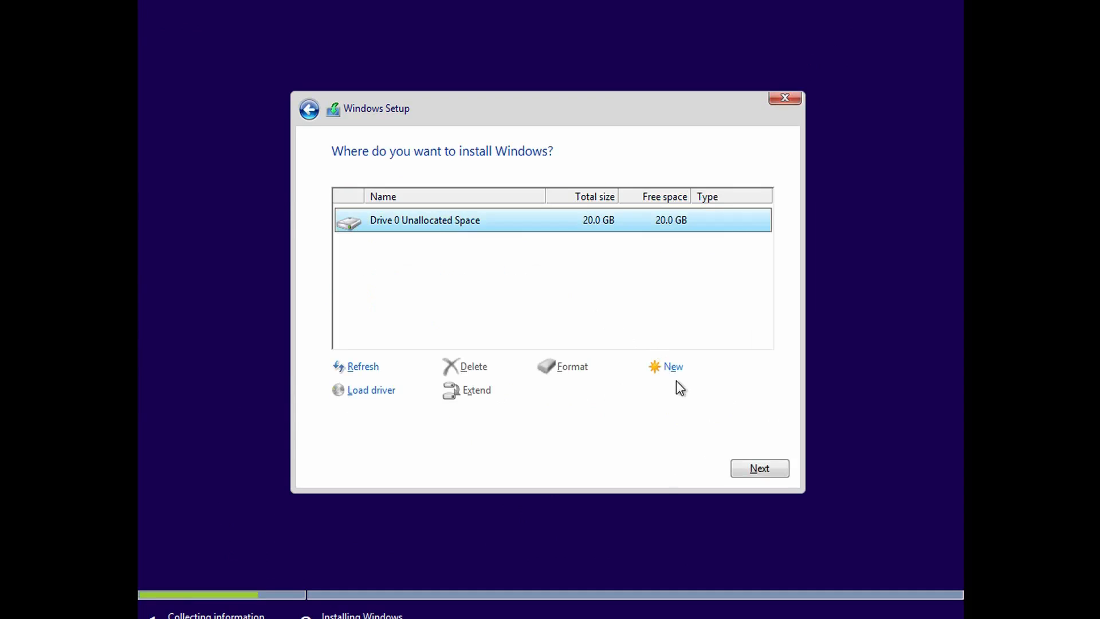
left_click(672, 367)
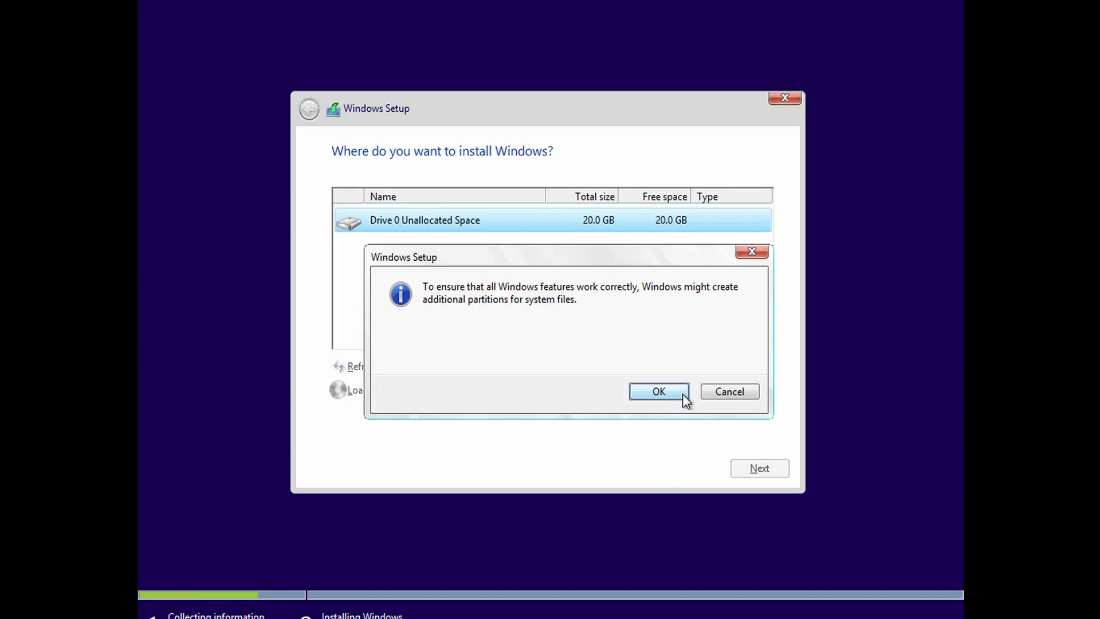
left_click(658, 391)
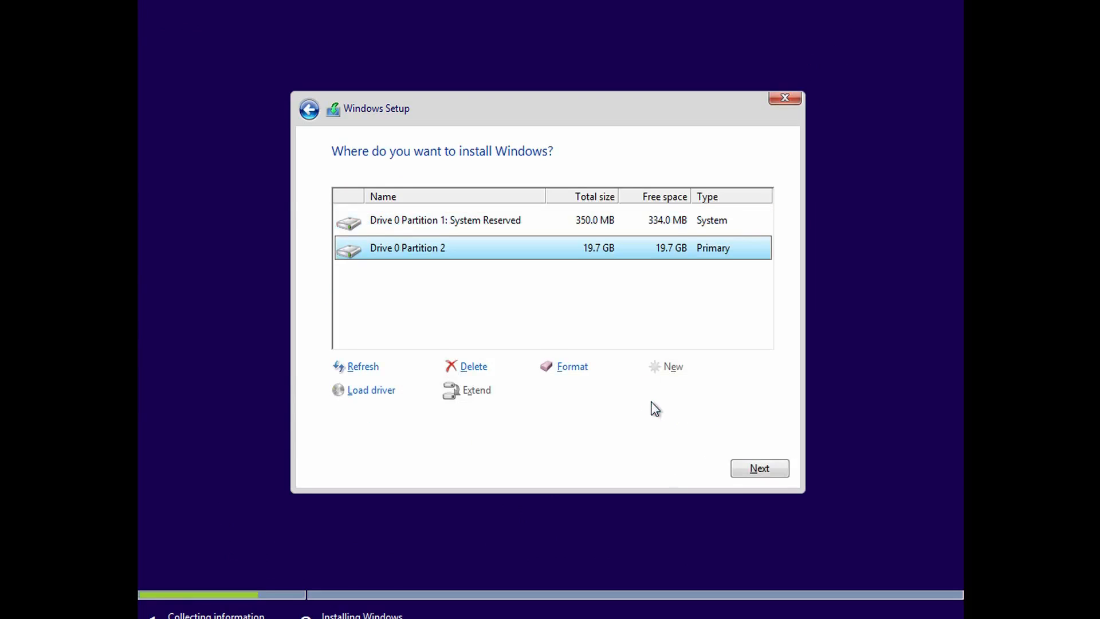
left_click(758, 468)
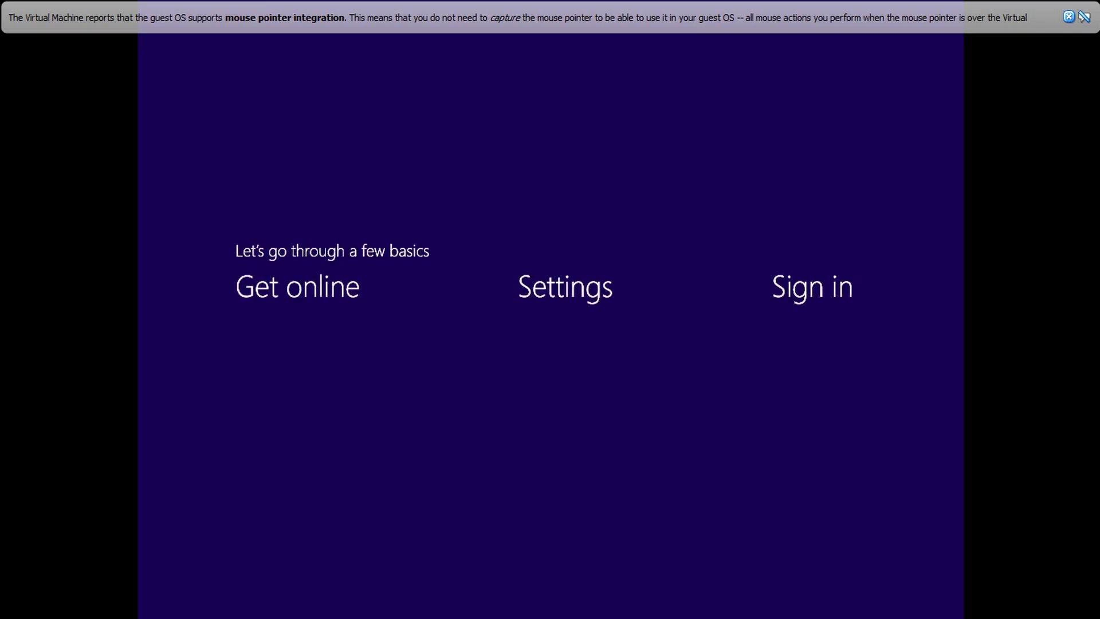
Finish first-run setup using express settings to reach the Technical Preview desktop.
left_click(565, 287)
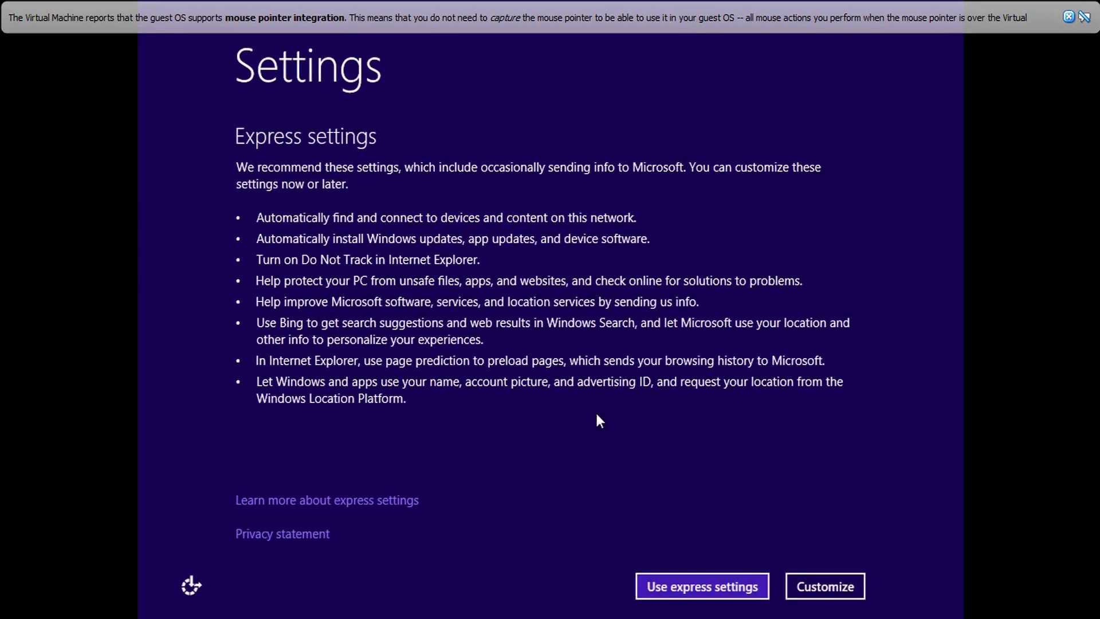
left_click(702, 586)
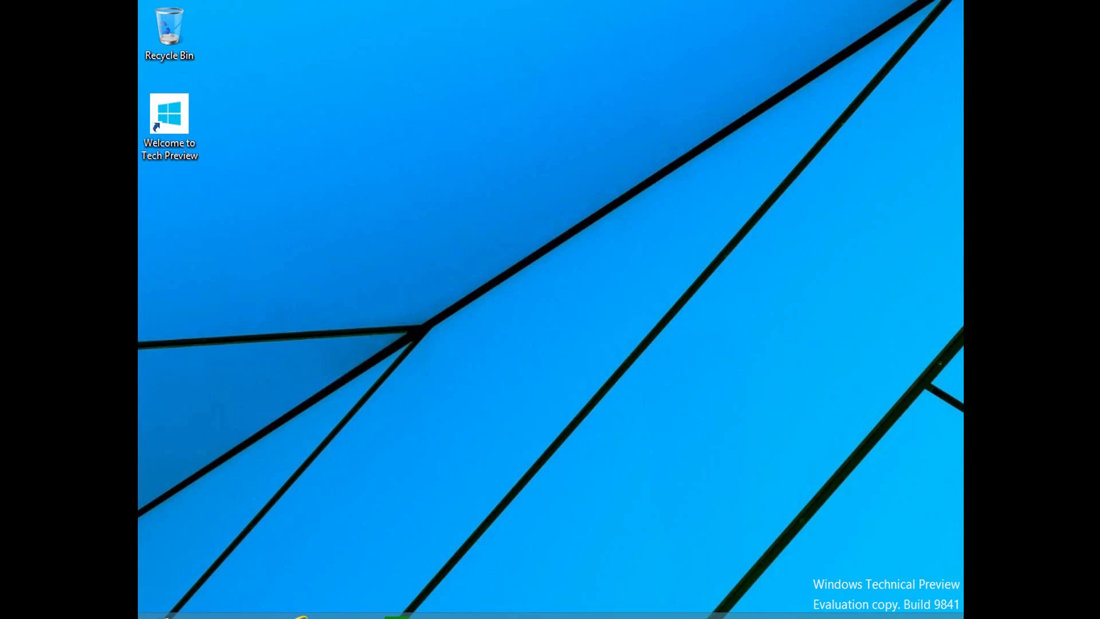
Show the guest's Start menu with the All Apps list and scroll through it.
left_click(210, 592)
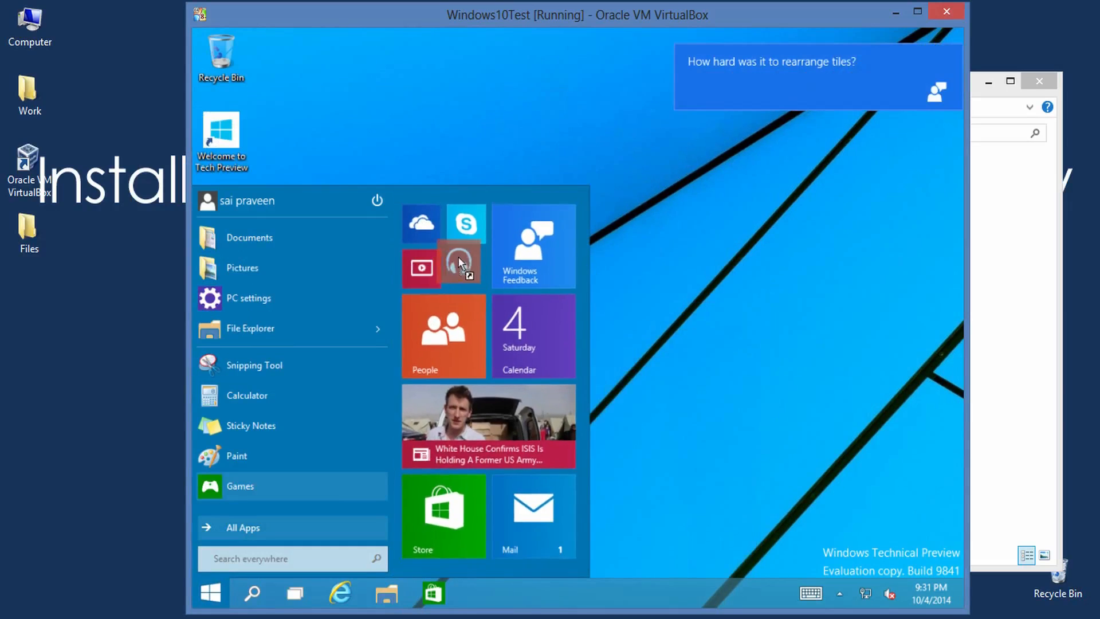
left_click(242, 527)
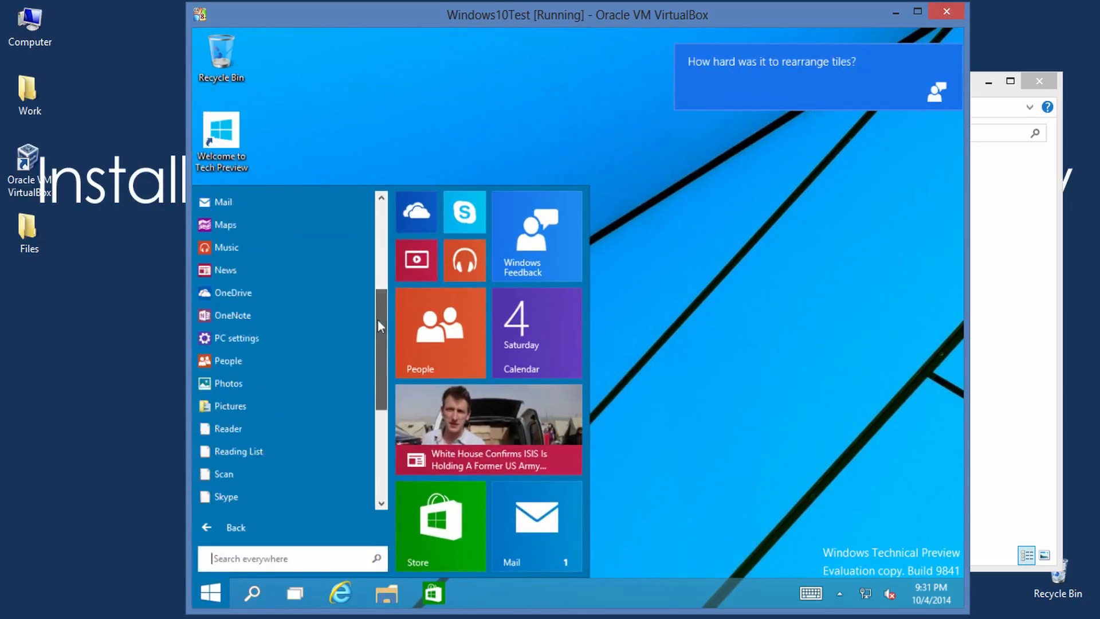
scroll("up", 3)
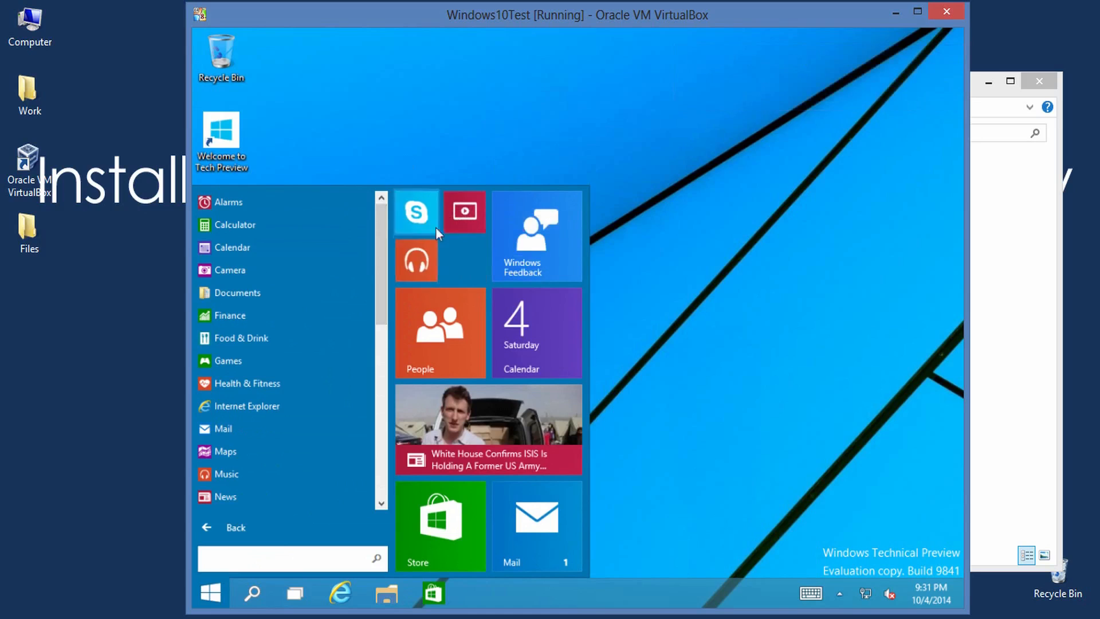